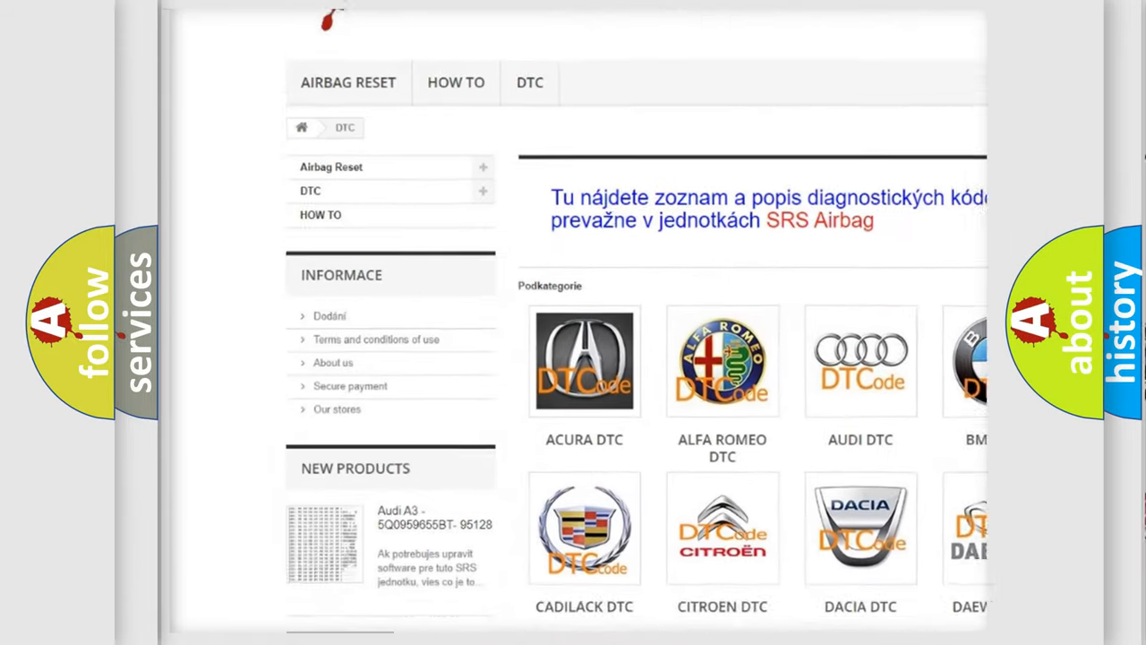
Step: Scroll down past the brand categories to the long B-series diagnostic code list
scroll(down, 3)
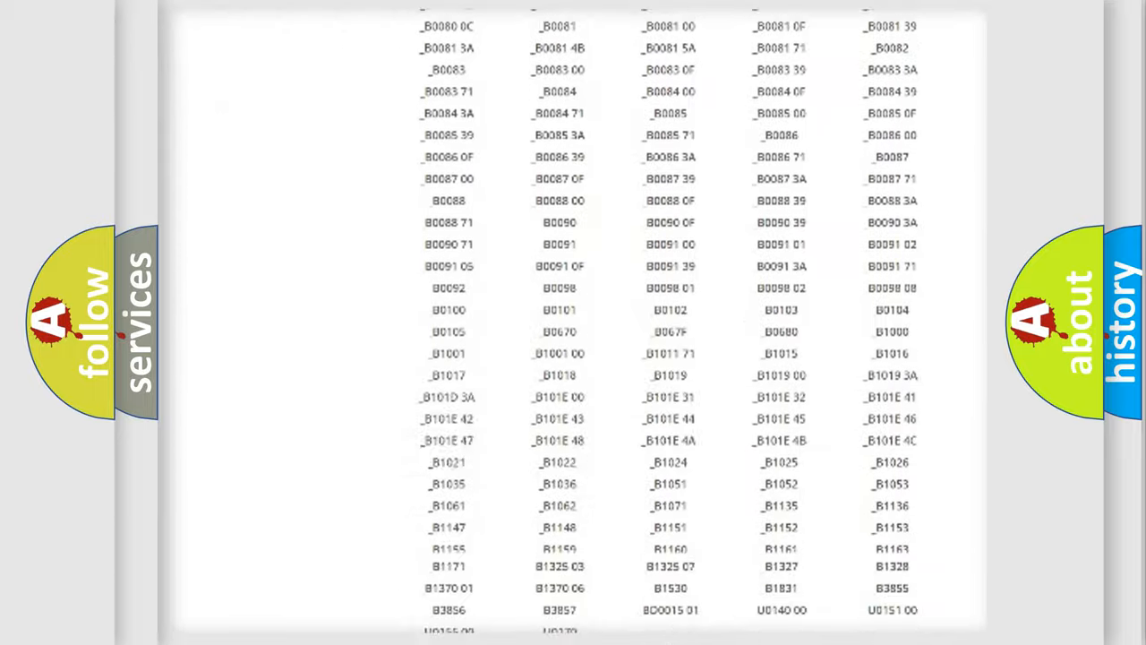
Step: Scroll the code listing to bring further DTC entries into view
scroll(up, 3)
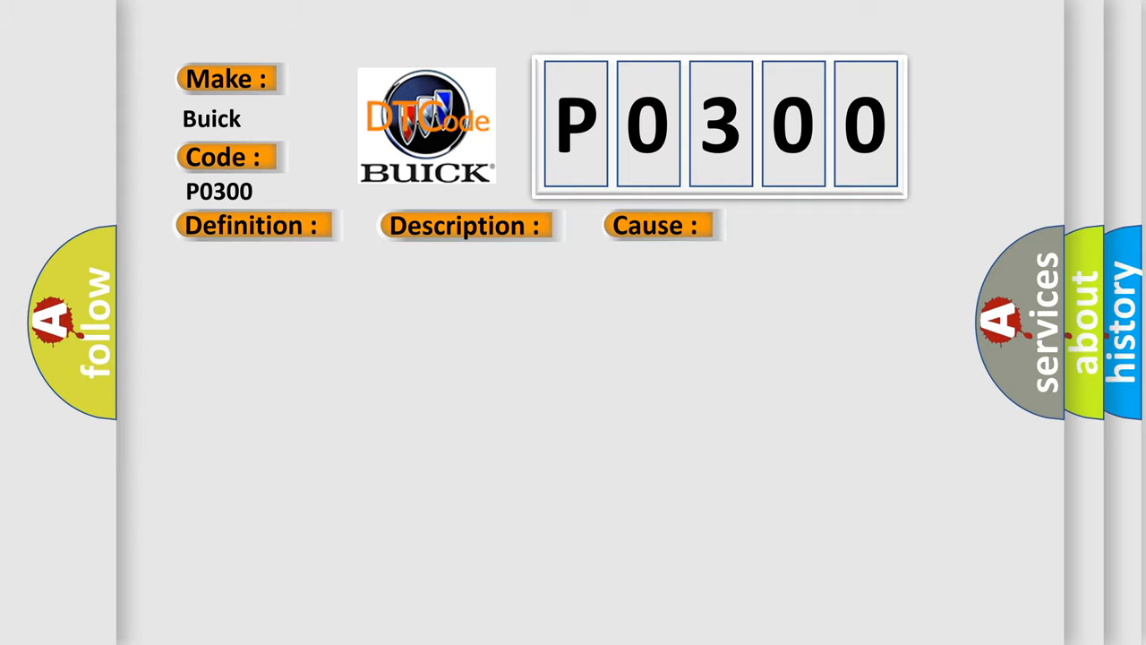
Step: Reveal the P0300 definition: MSM position sensor voltage outside 0.39-4.58 V
click(251, 225)
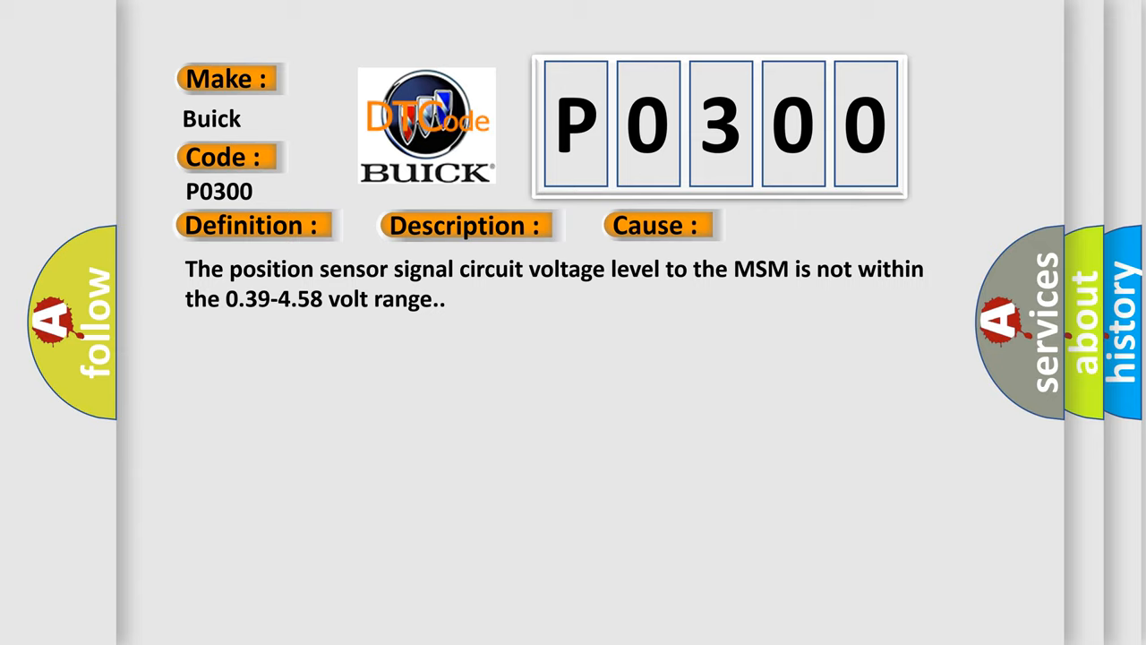